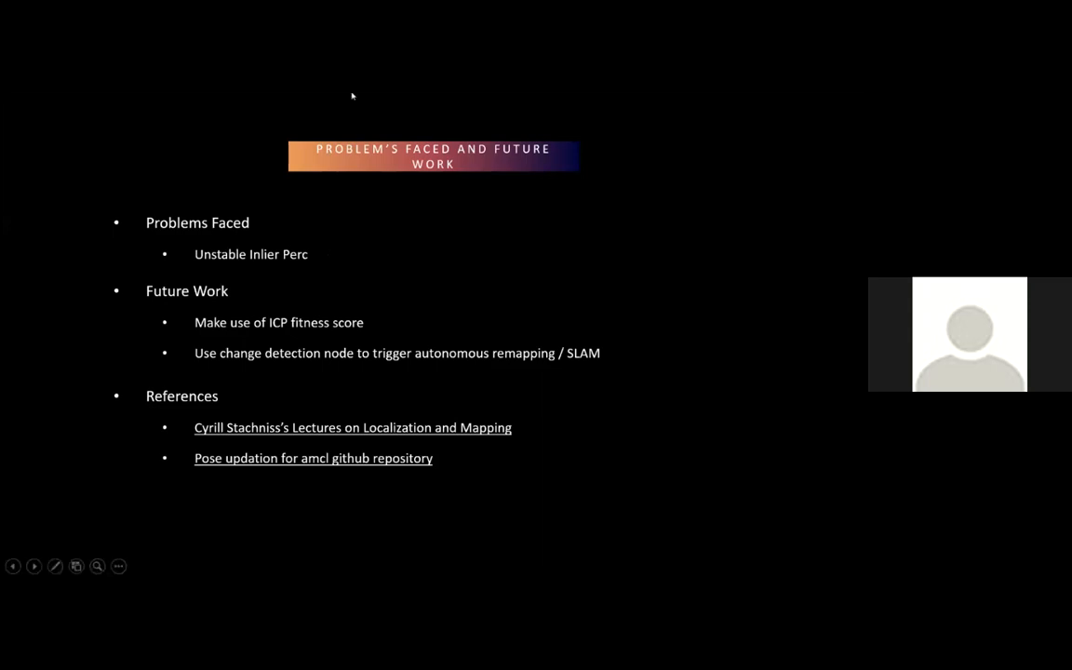
{"action": "mouse_move", "coordinate": [323, 253]}
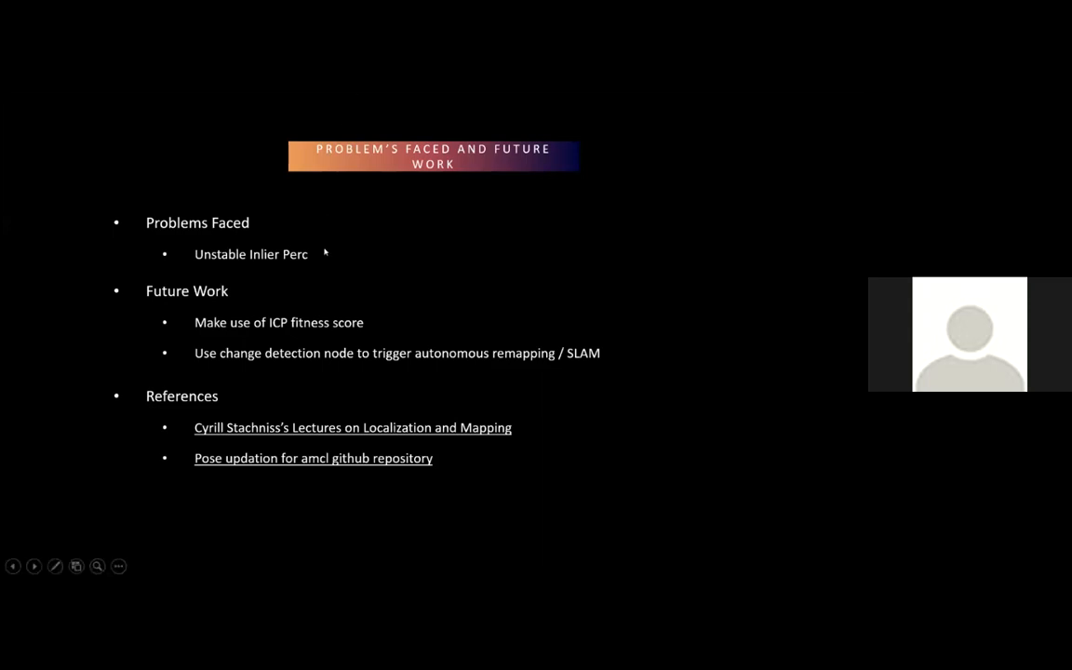
{"action": "mouse_move", "coordinate": [219, 312]}
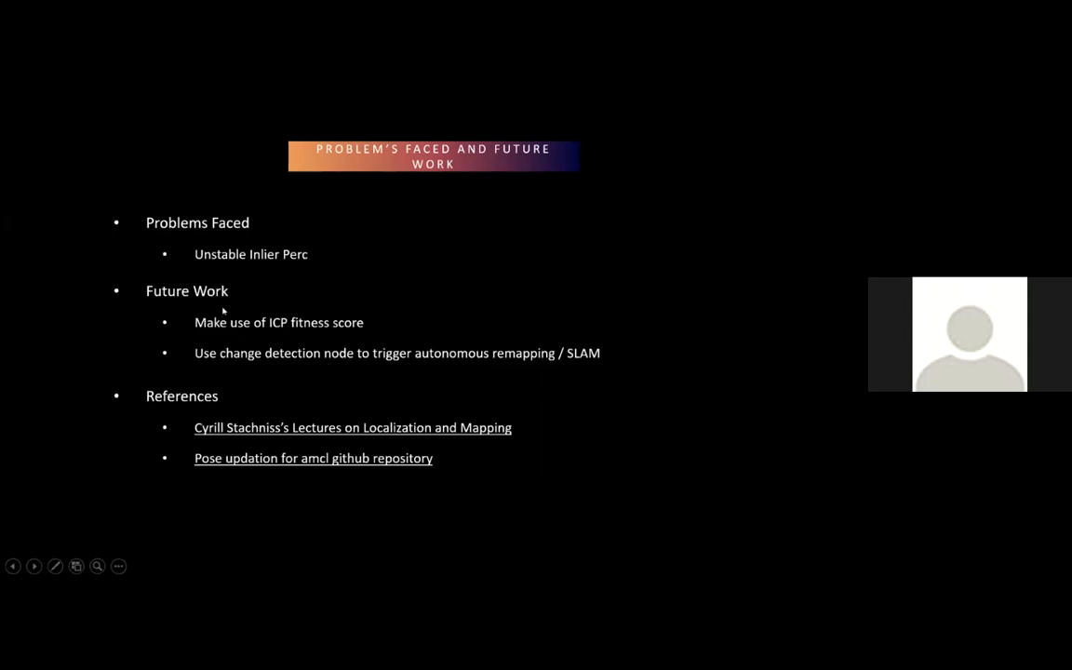
{"action": "mouse_move", "coordinate": [270, 335]}
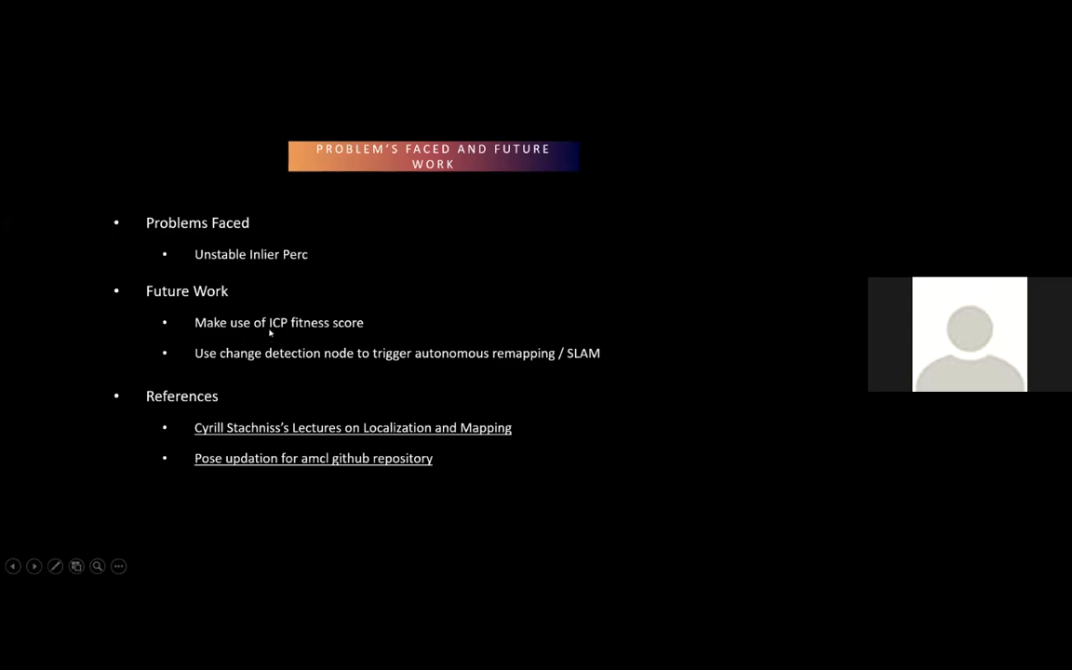
{"action": "mouse_move", "coordinate": [279, 324]}
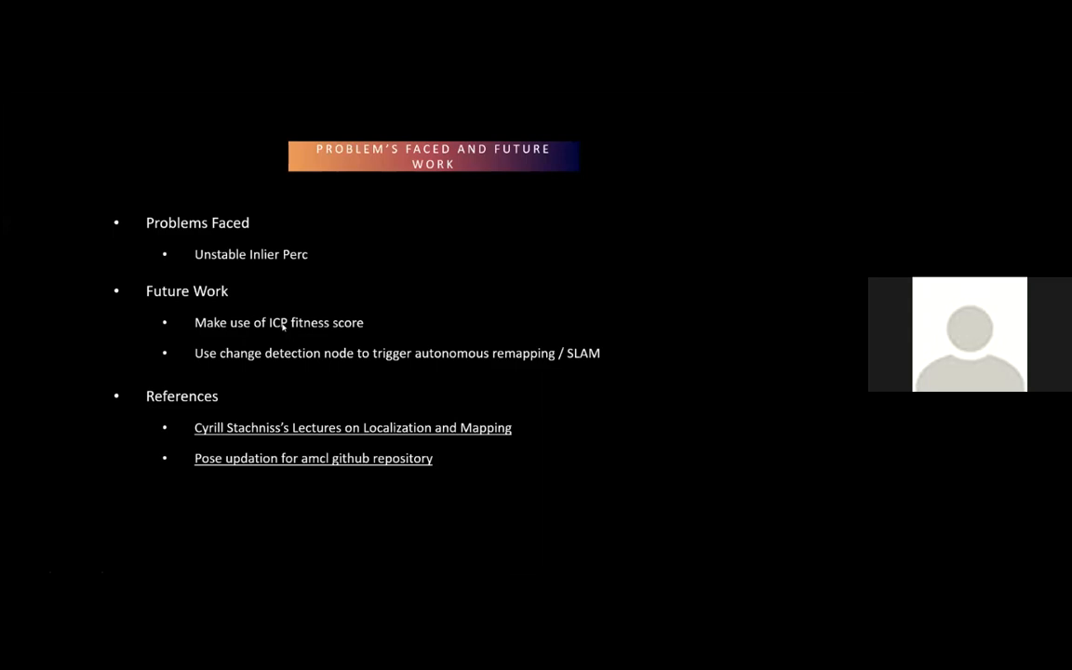
{"action": "mouse_move", "coordinate": [309, 298]}
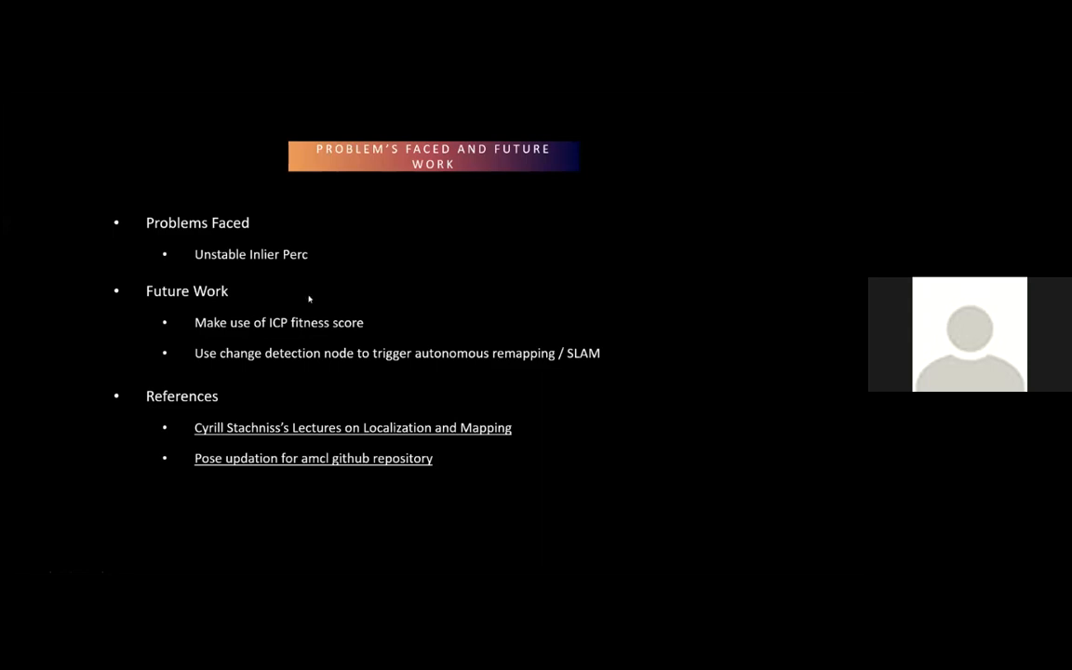
{"action": "mouse_move", "coordinate": [302, 279]}
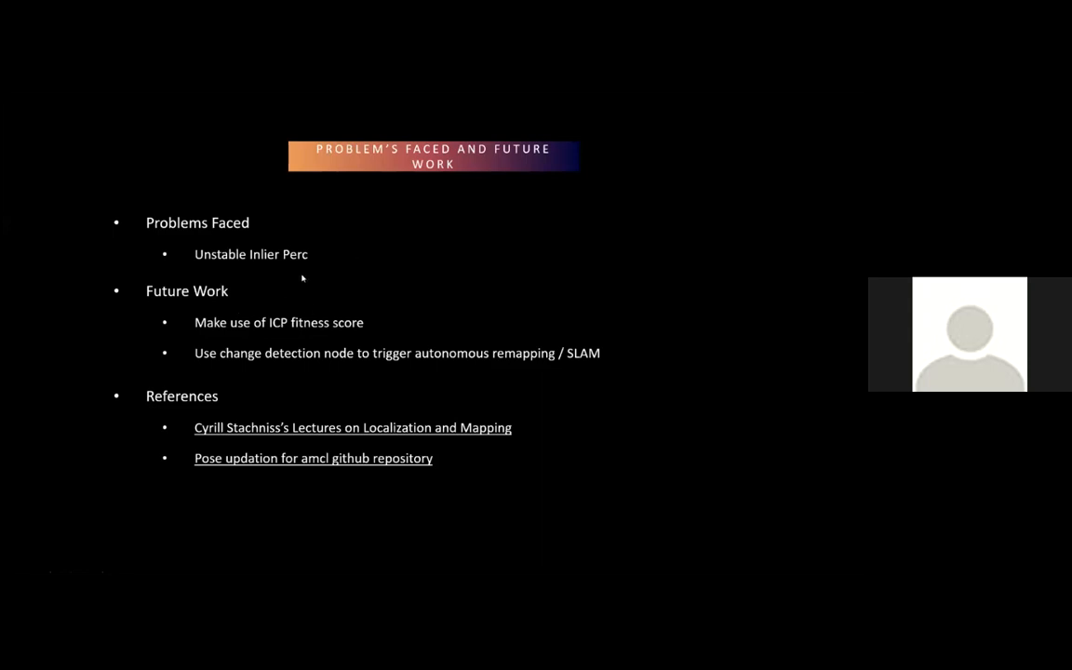
{"action": "mouse_move", "coordinate": [368, 268]}
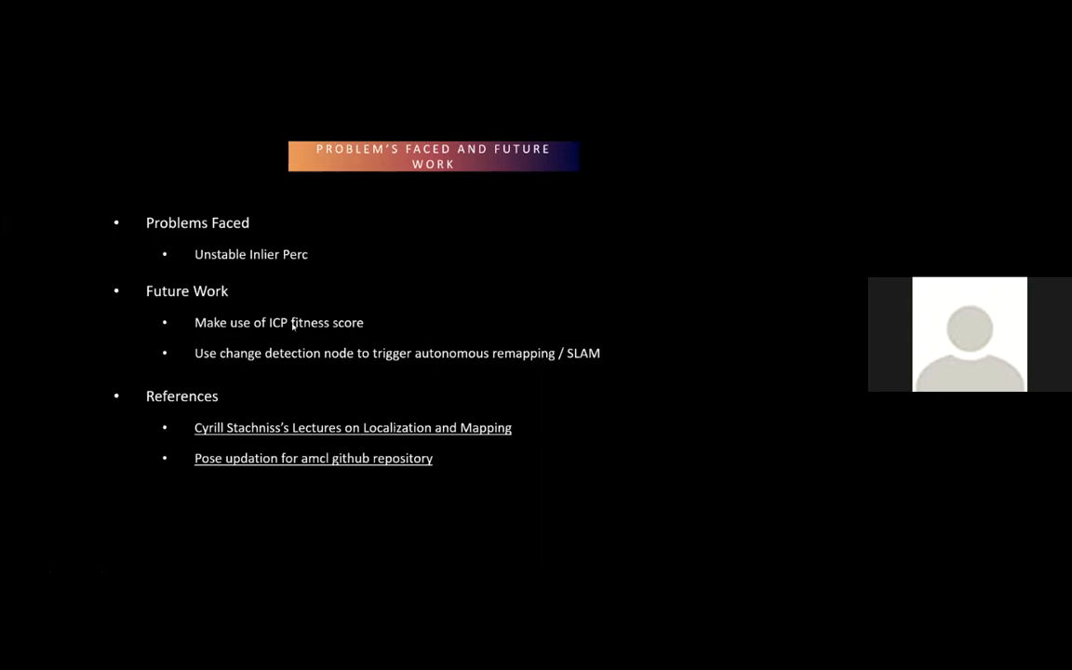
{"action": "mouse_move", "coordinate": [242, 305]}
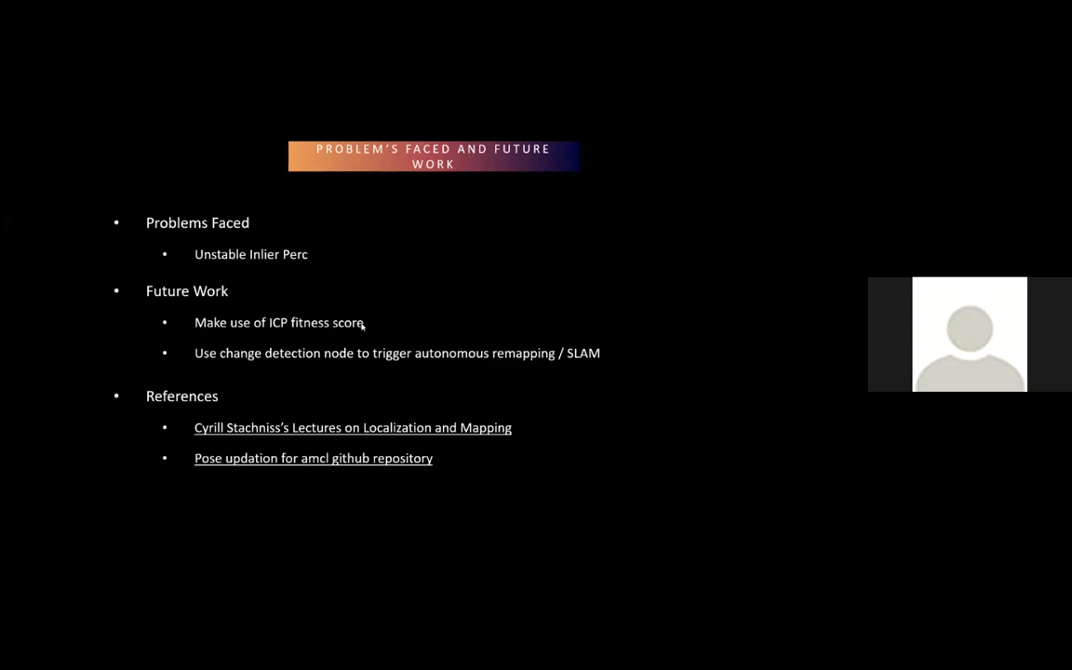
{"action": "mouse_move", "coordinate": [297, 308]}
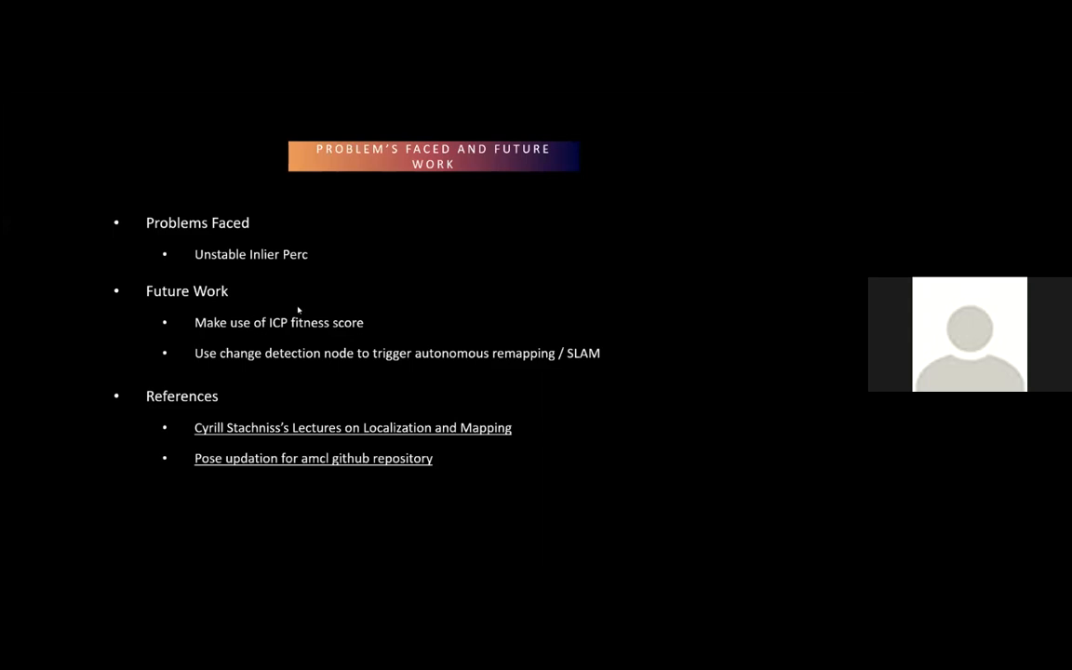
{"action": "mouse_move", "coordinate": [212, 356]}
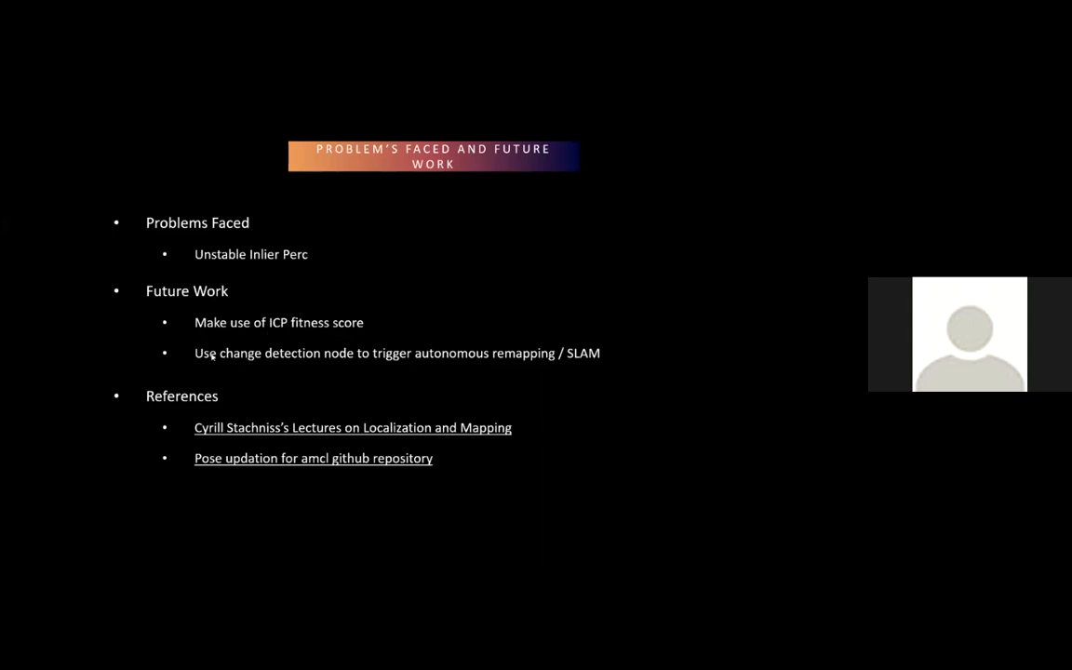
{"action": "mouse_move", "coordinate": [198, 381]}
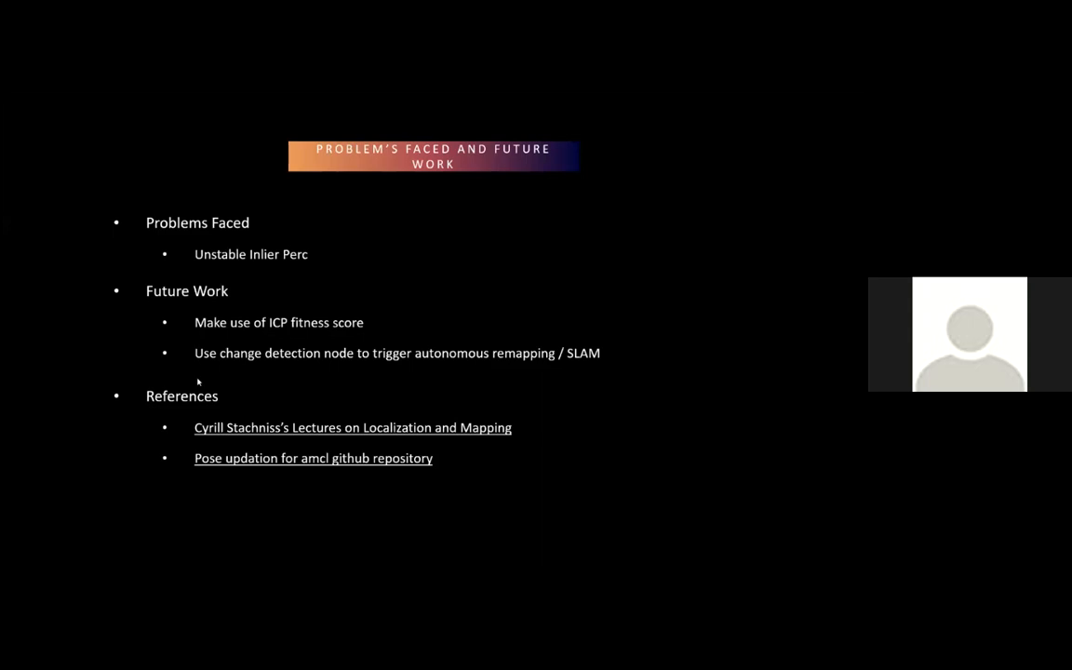
{"action": "mouse_move", "coordinate": [138, 413]}
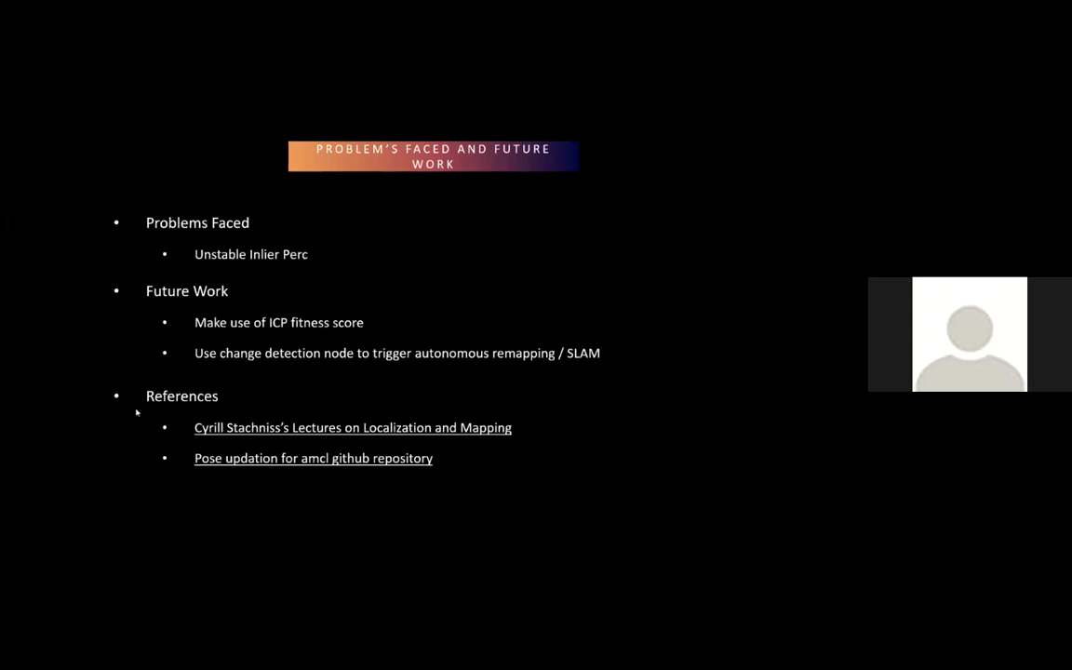
{"action": "mouse_move", "coordinate": [175, 502]}
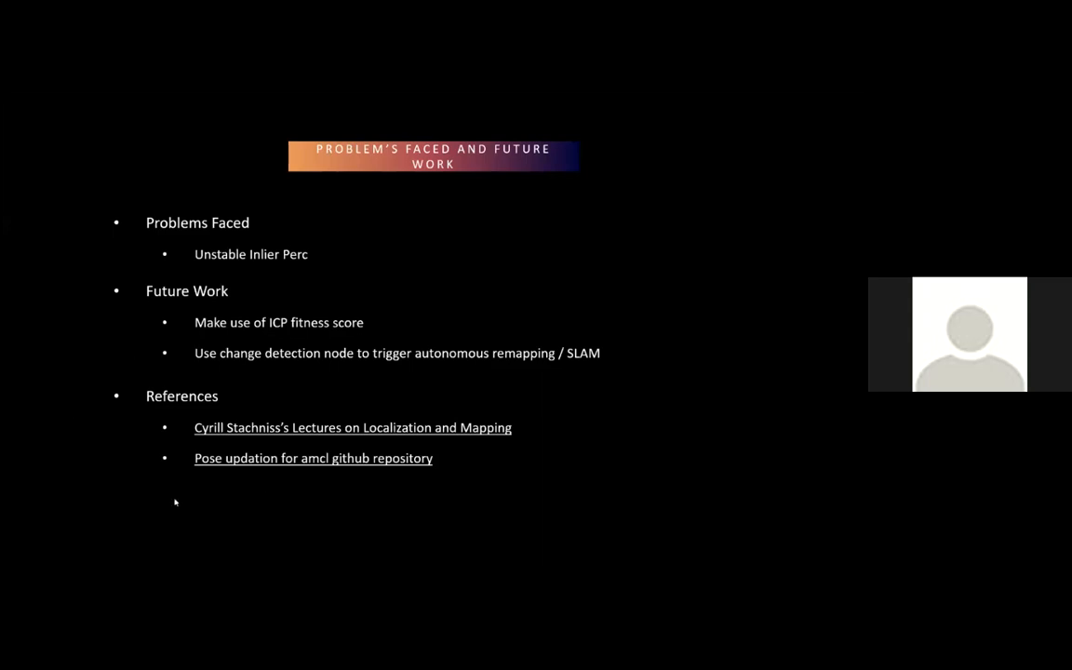
{"action": "mouse_move", "coordinate": [188, 456]}
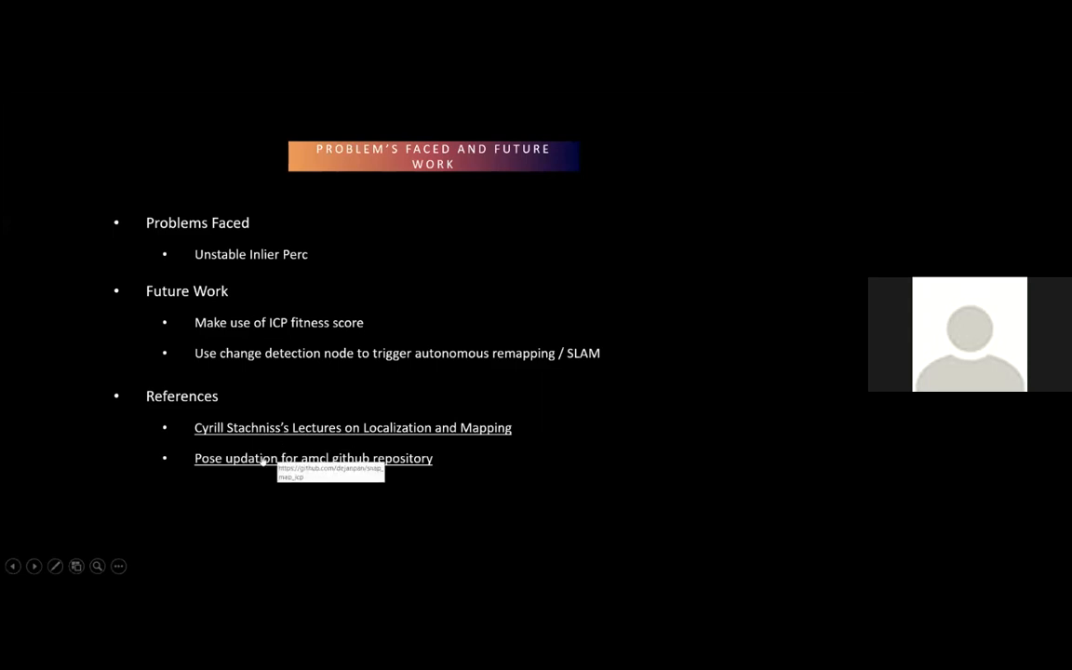
{"action": "mouse_move", "coordinate": [227, 495]}
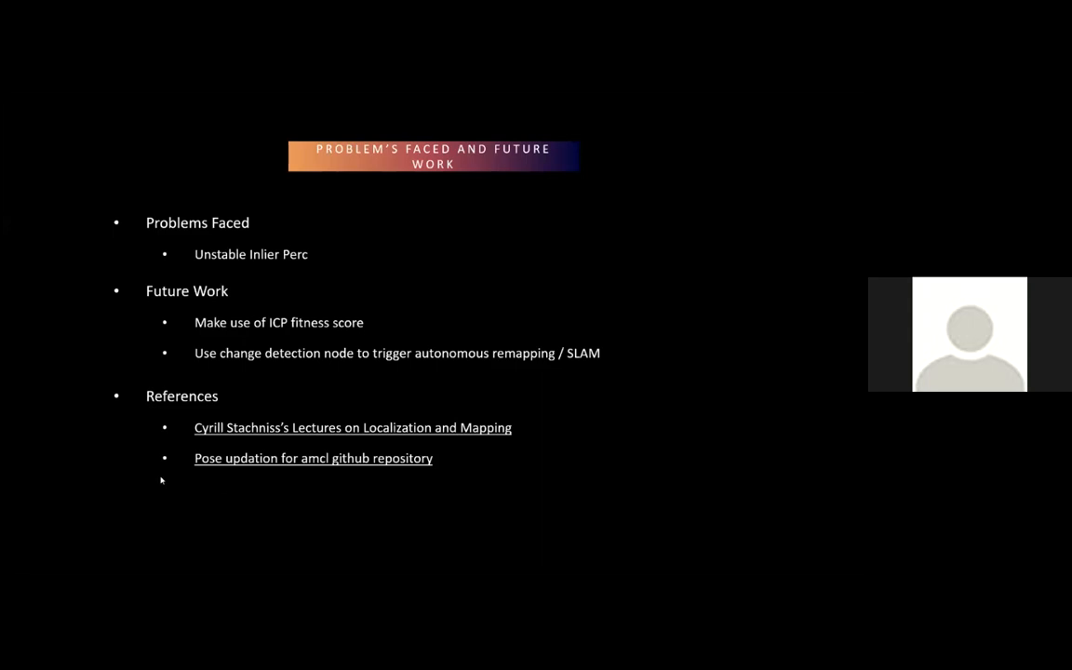
{"action": "mouse_move", "coordinate": [149, 439]}
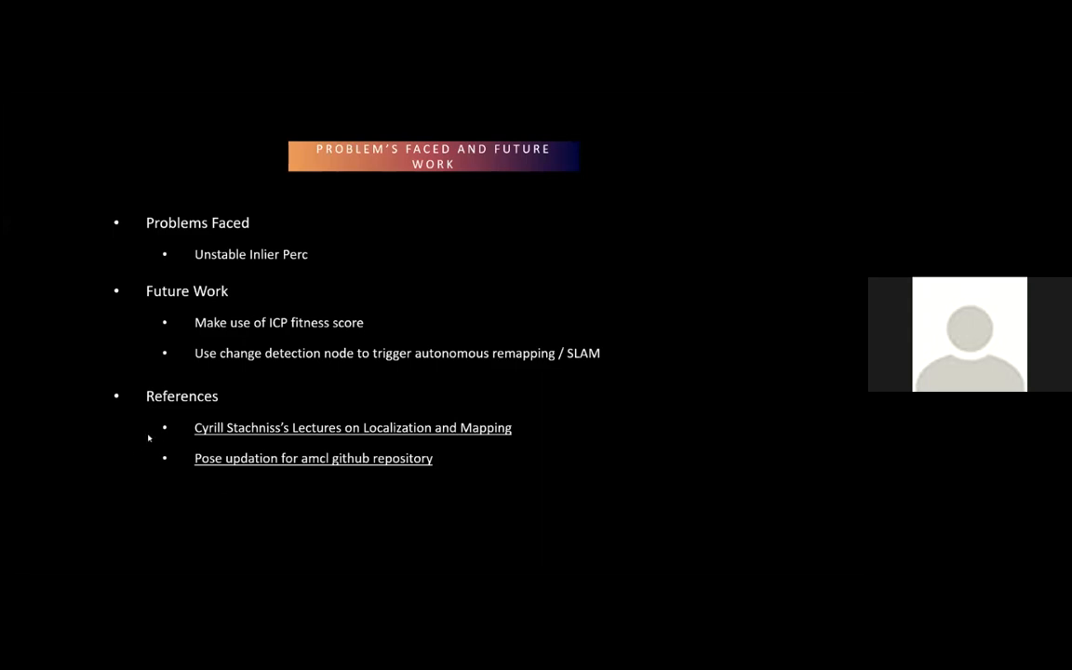
{"action": "mouse_move", "coordinate": [112, 487]}
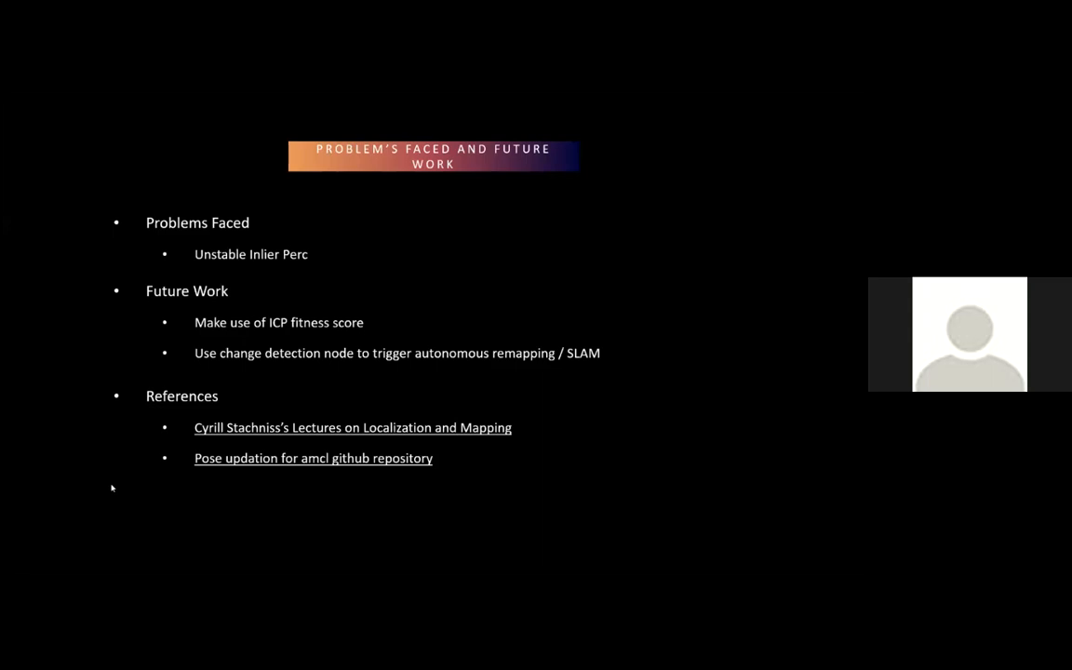
{"action": "mouse_move", "coordinate": [171, 465]}
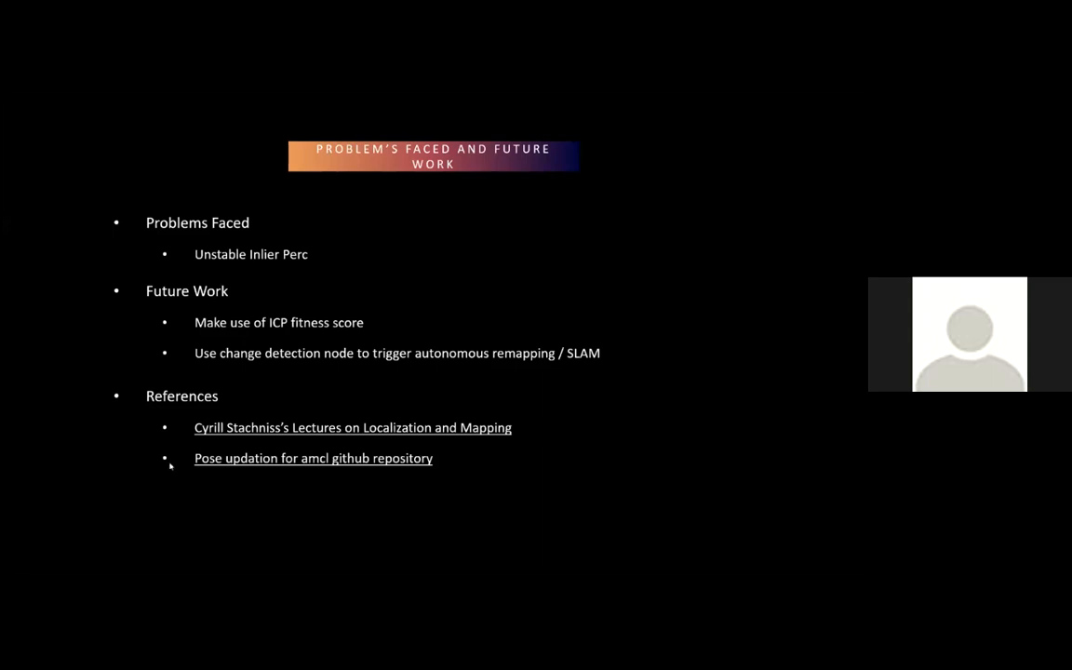
{"action": "mouse_move", "coordinate": [233, 529]}
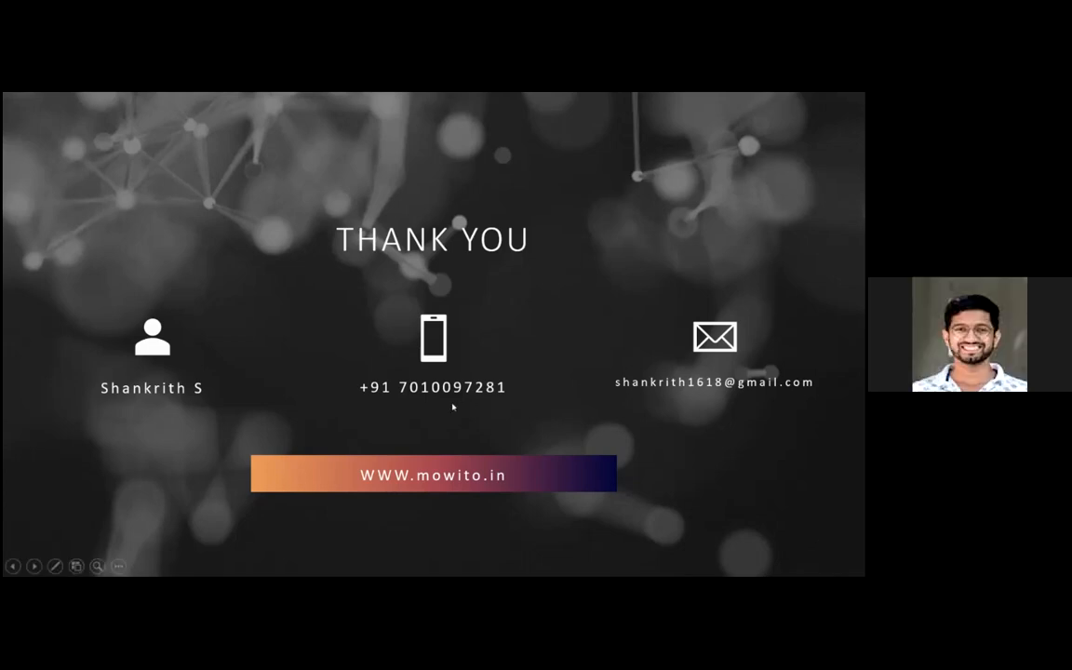
{"action": "mouse_move", "coordinate": [173, 413]}
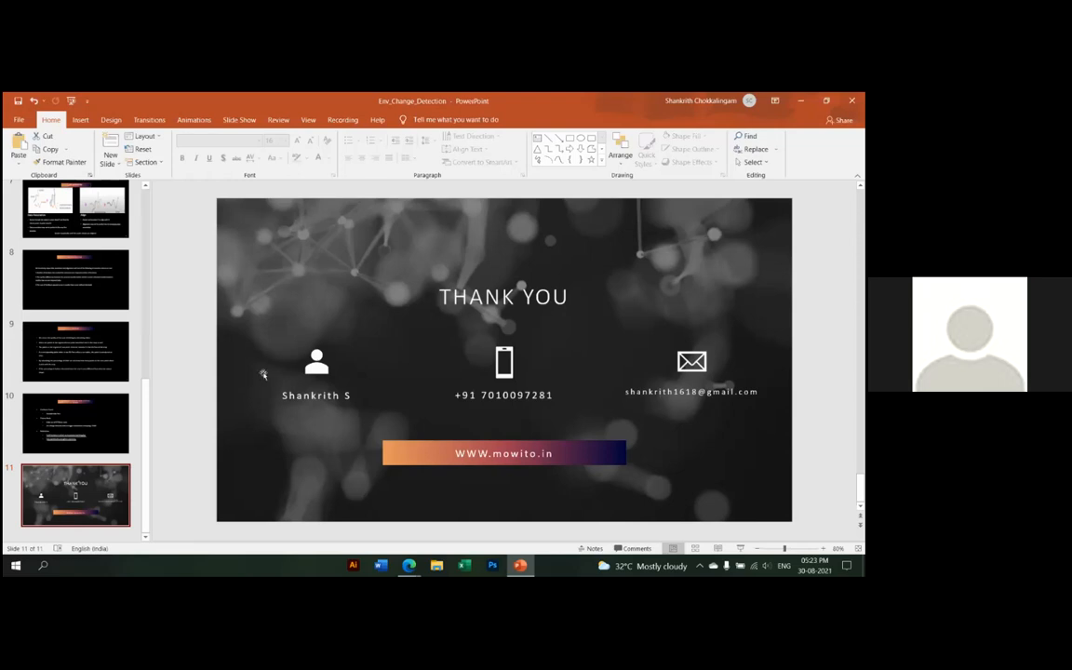
{"action": "mouse_move", "coordinate": [410, 565]}
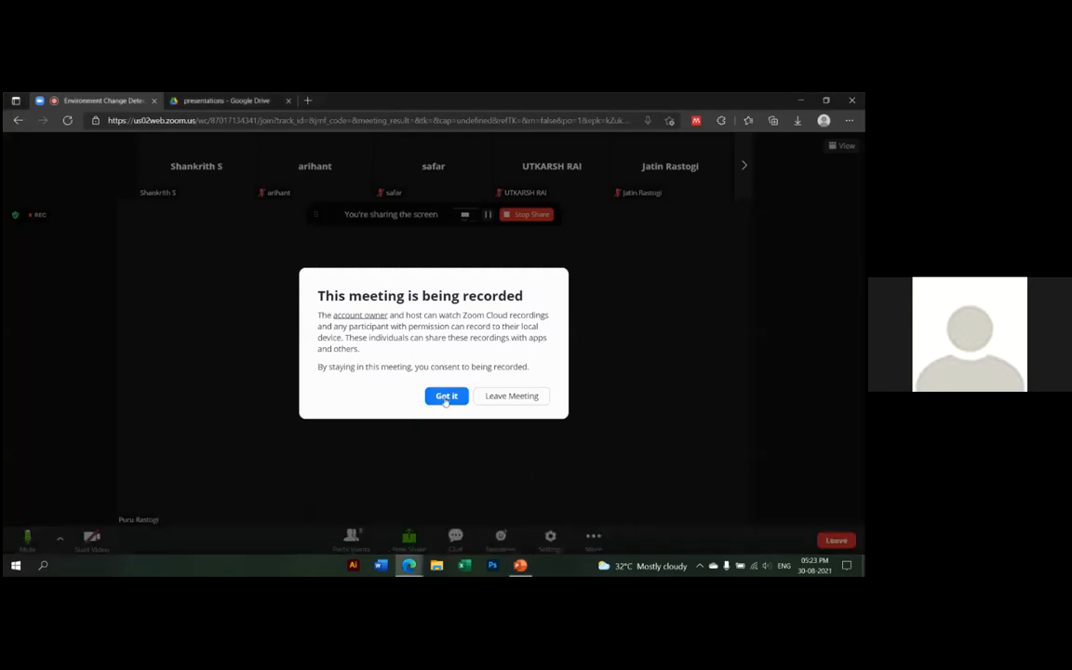
- Acknowledge the 'This meeting is being recorded' notice in Zoom while screen sharing continues
{"action": "left_click", "coordinate": [446, 395]}
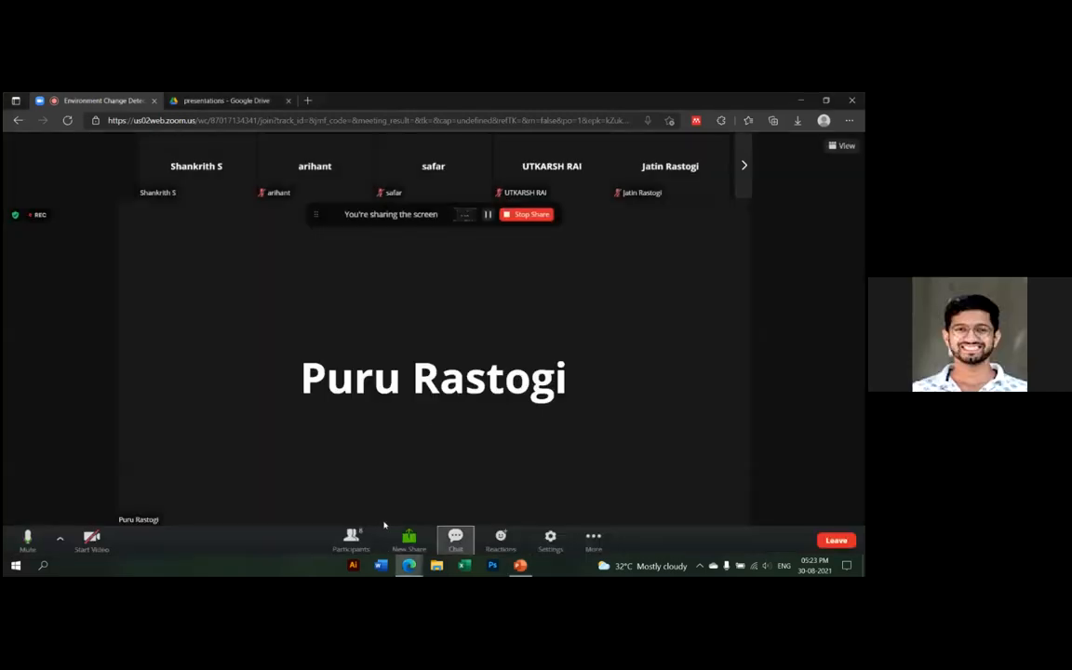
{"action": "left_click", "coordinate": [26, 536]}
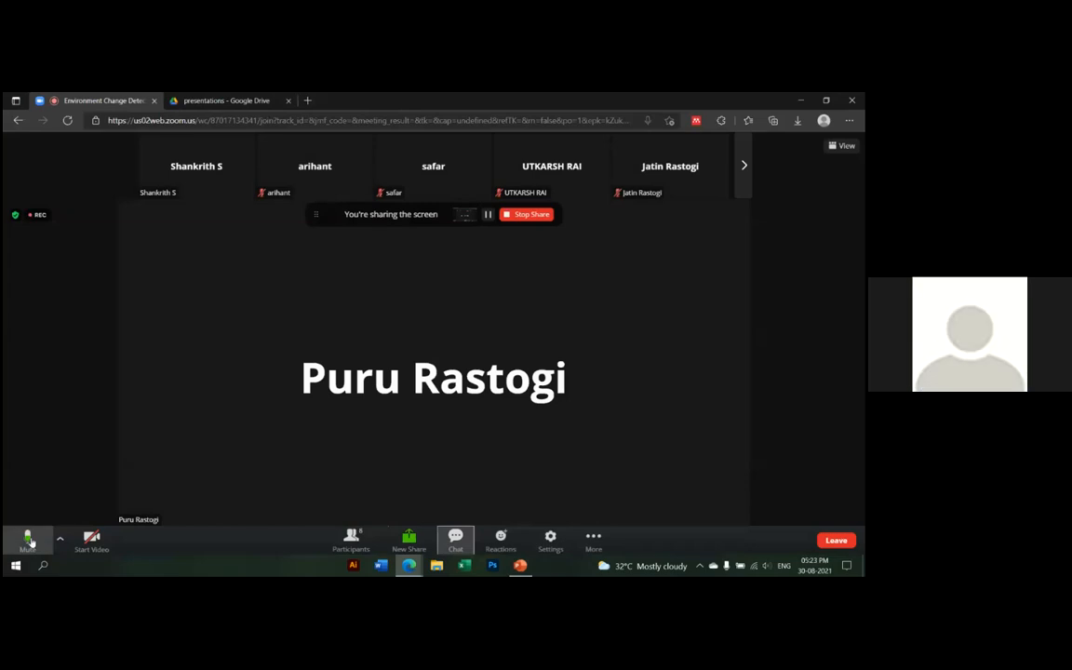